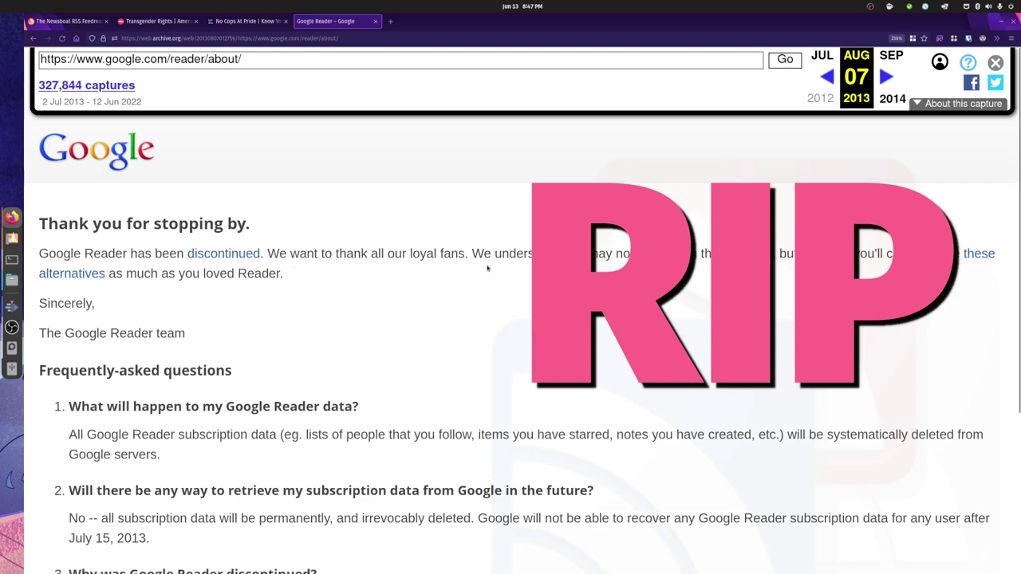
mouse_move(434, 274)
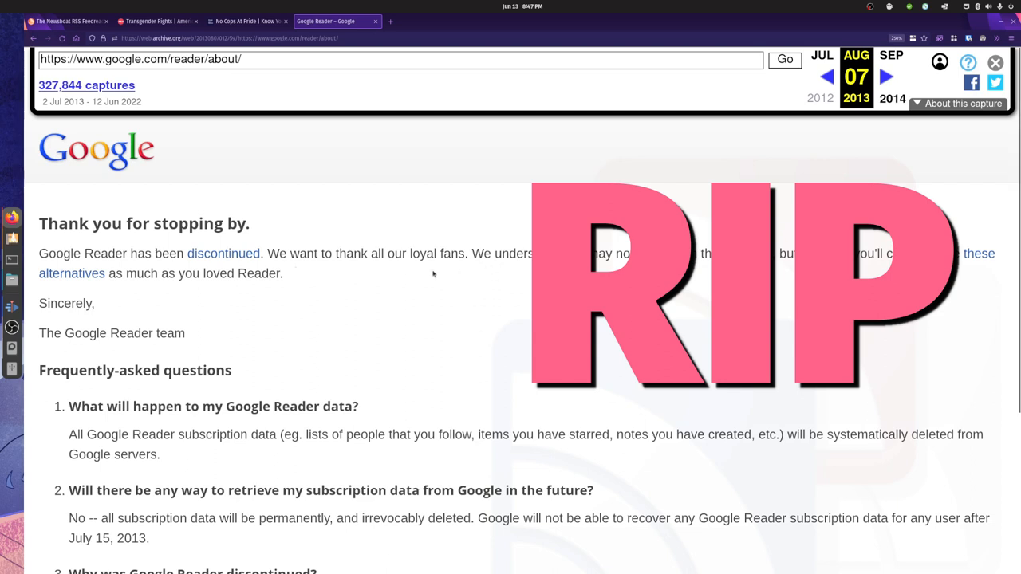